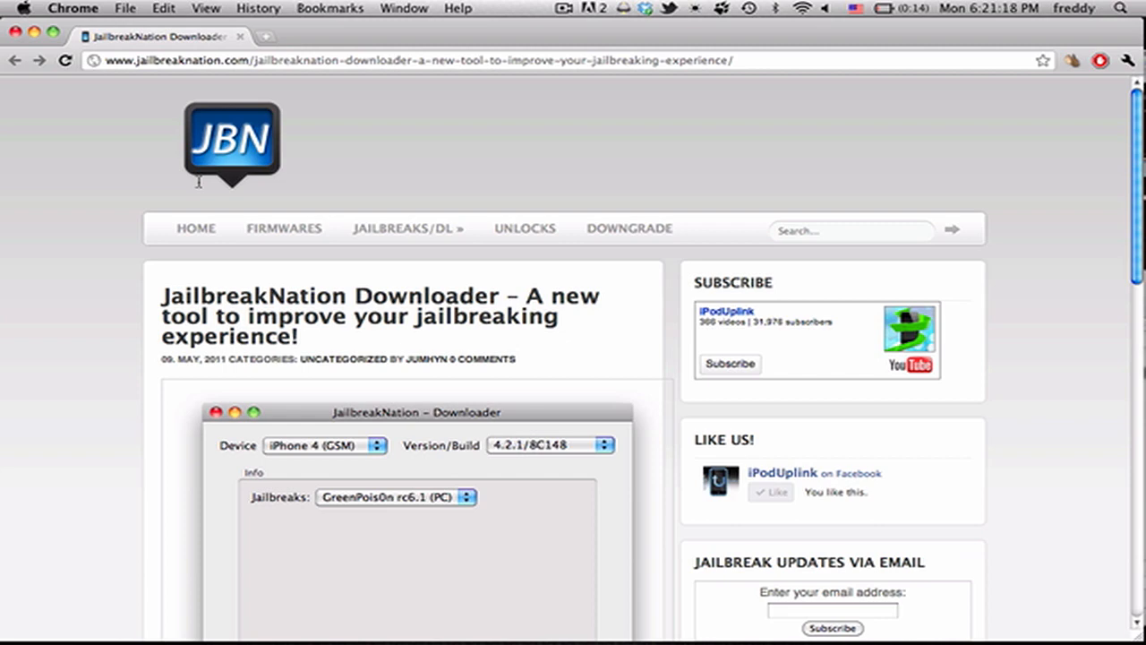
mouse_move(351, 368)
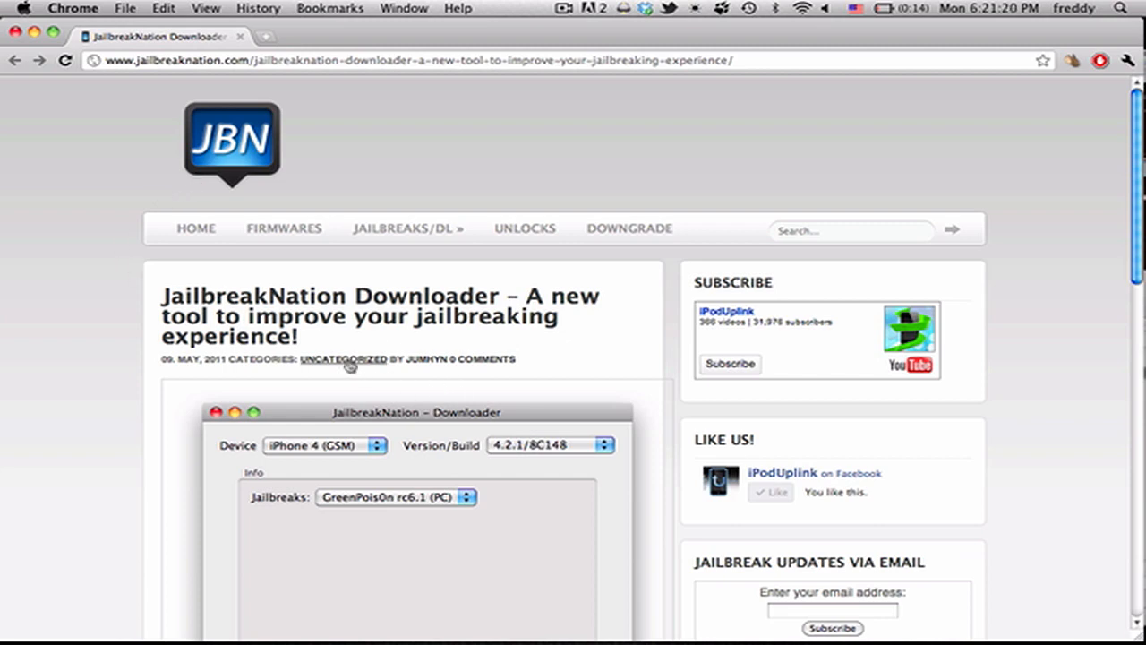
mouse_move(401, 350)
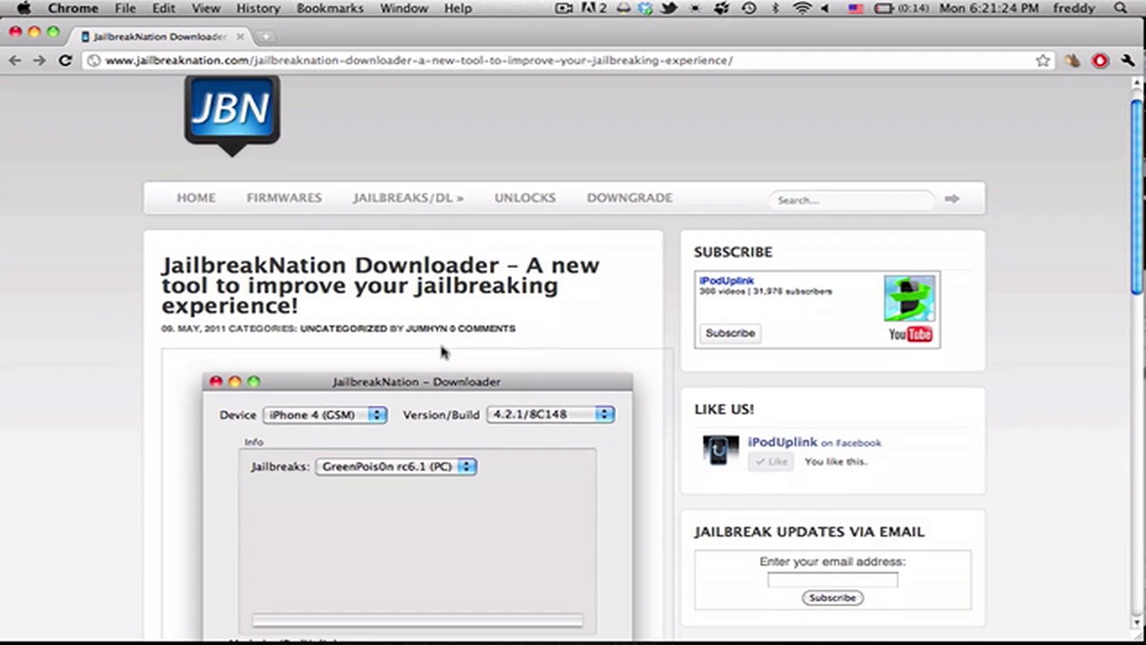
In the new downloader window, choose iPhone 4 (GSM) and a firmware build from the Version/Build list
scroll(down, 3)
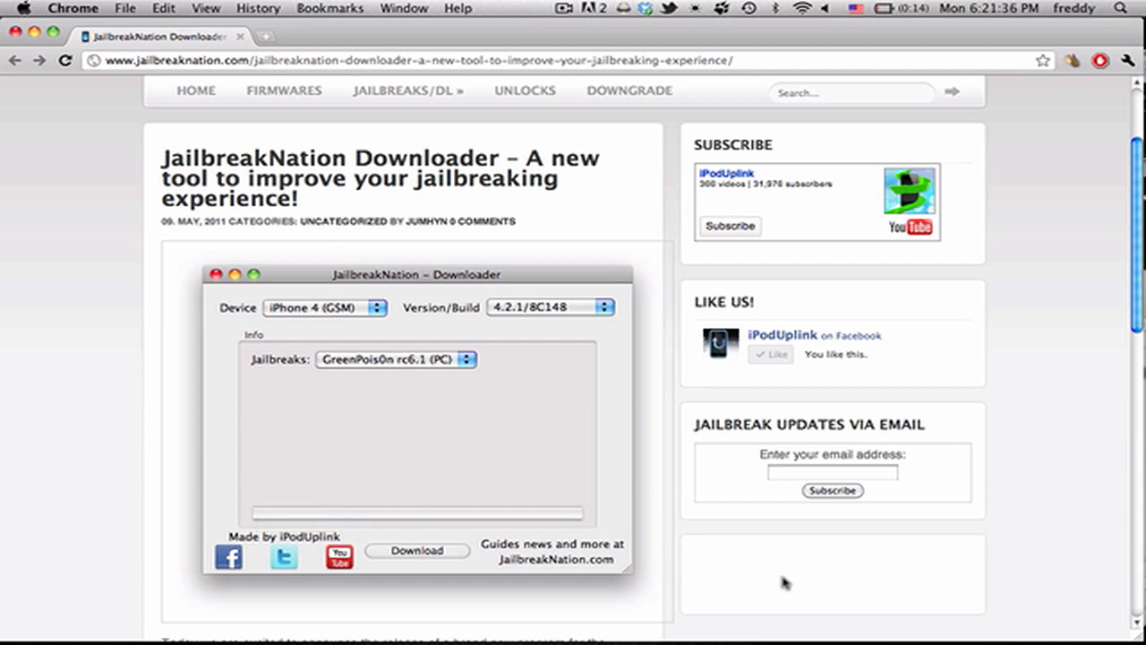
scroll(down, 3)
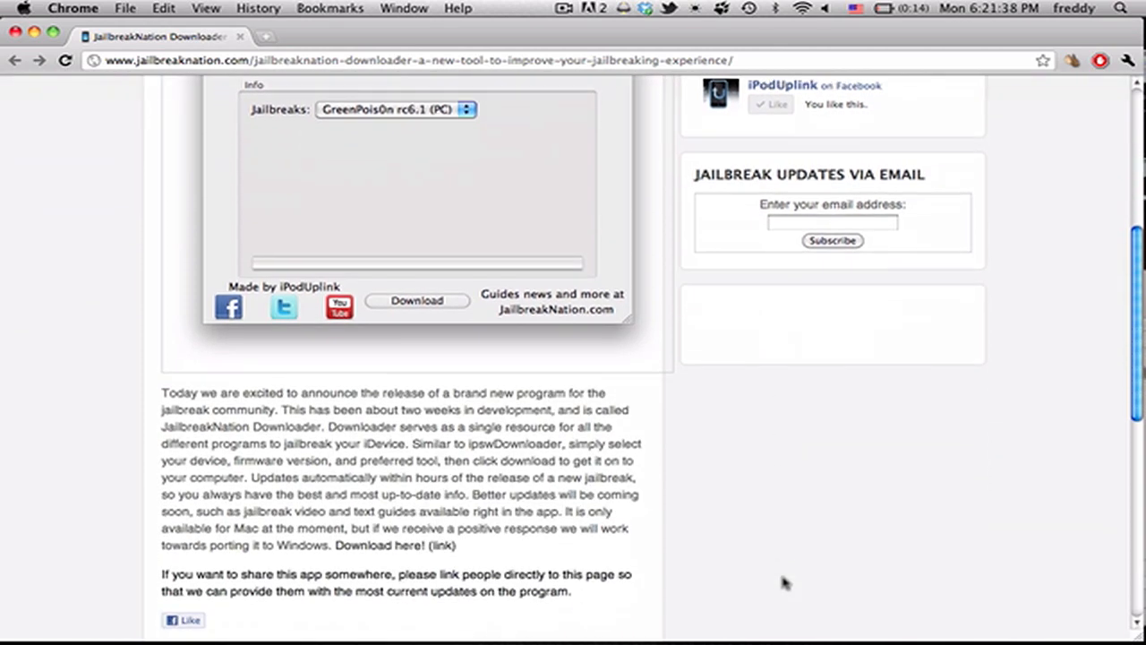
mouse_move(759, 544)
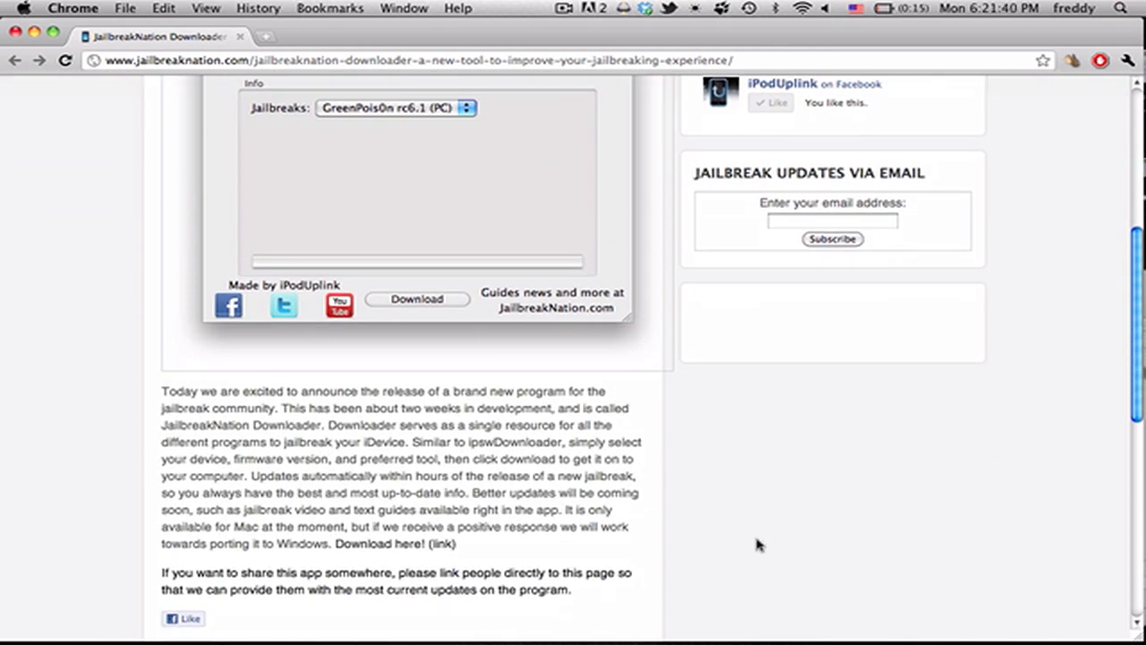
scroll(up, 3)
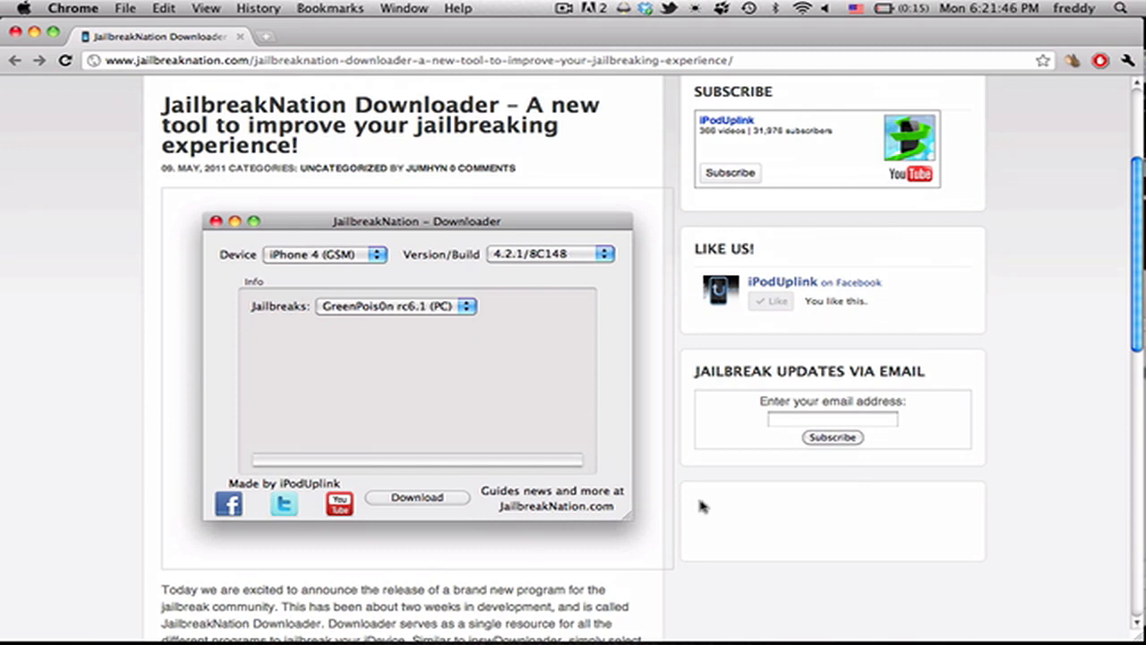
mouse_move(664, 208)
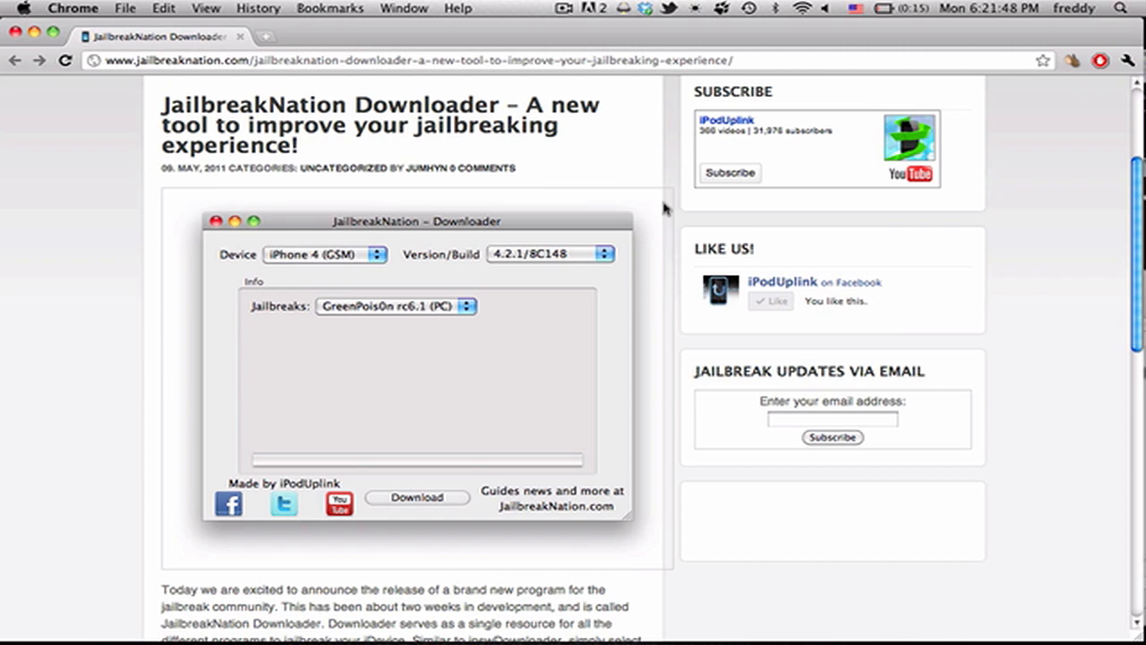
scroll(down, 3)
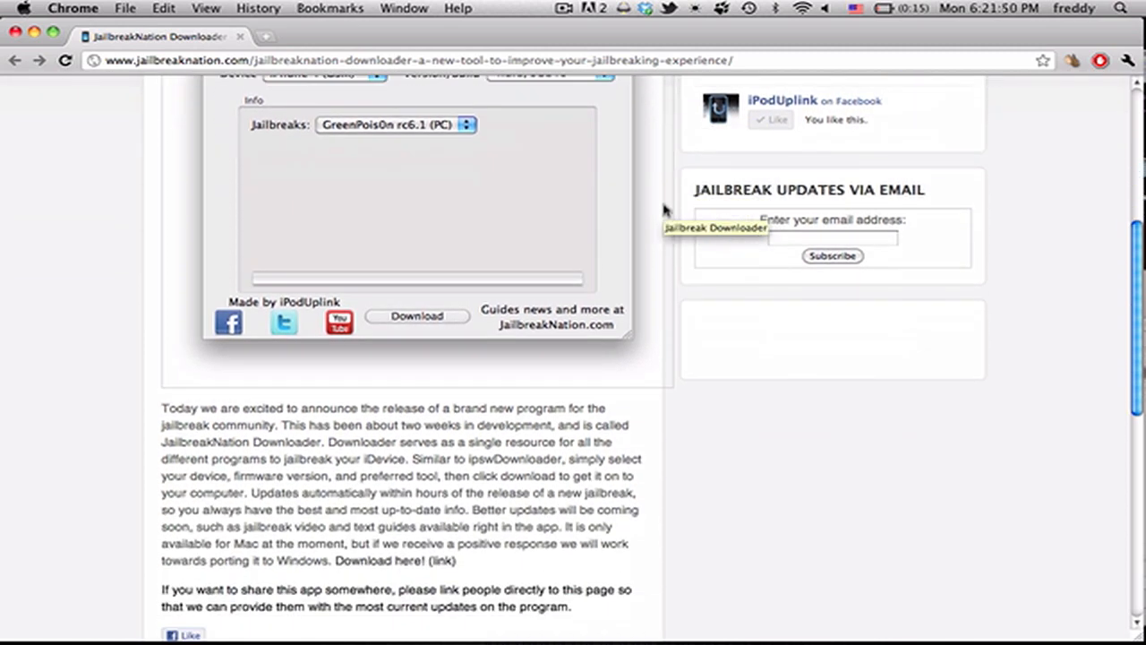
scroll(up, 3)
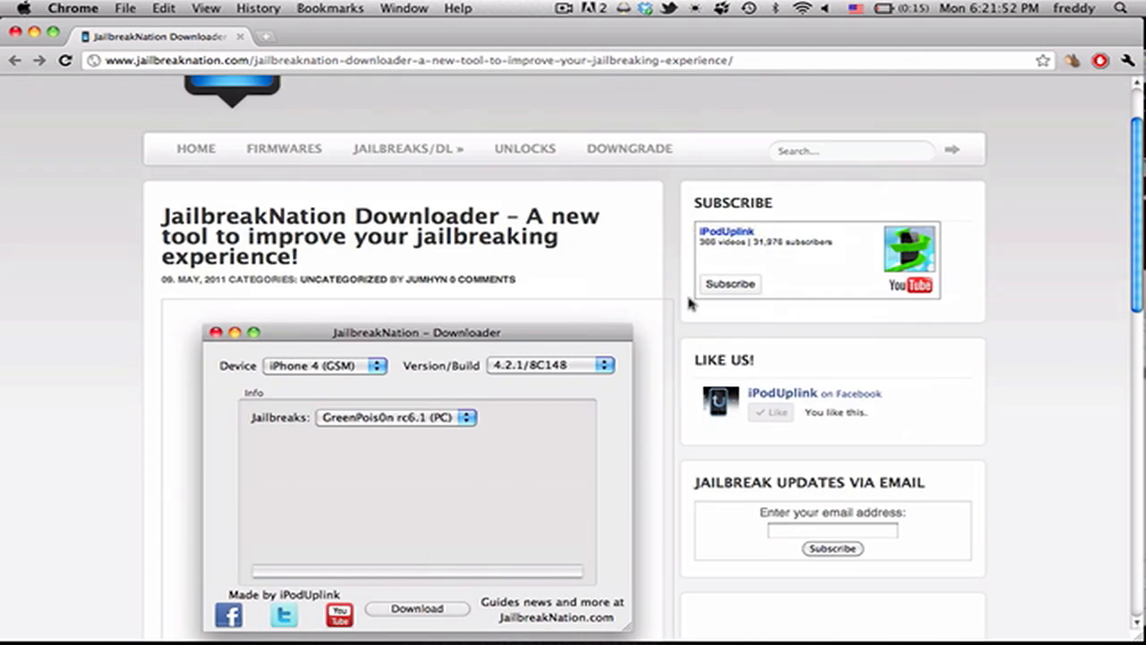
scroll(down, 3)
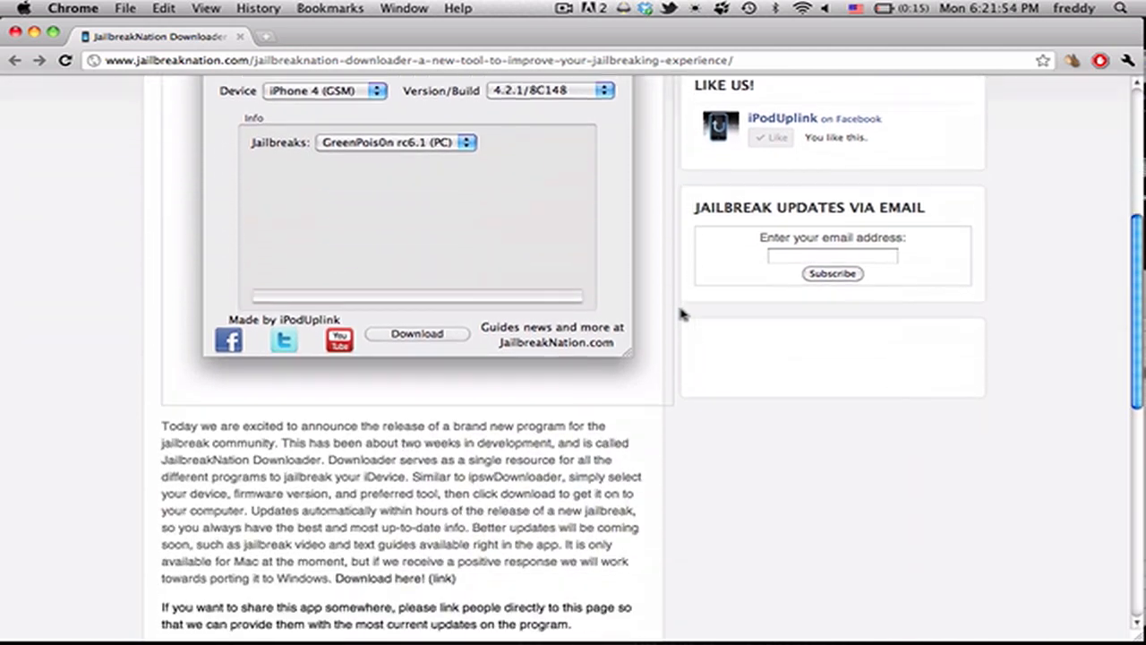
scroll(down, 3)
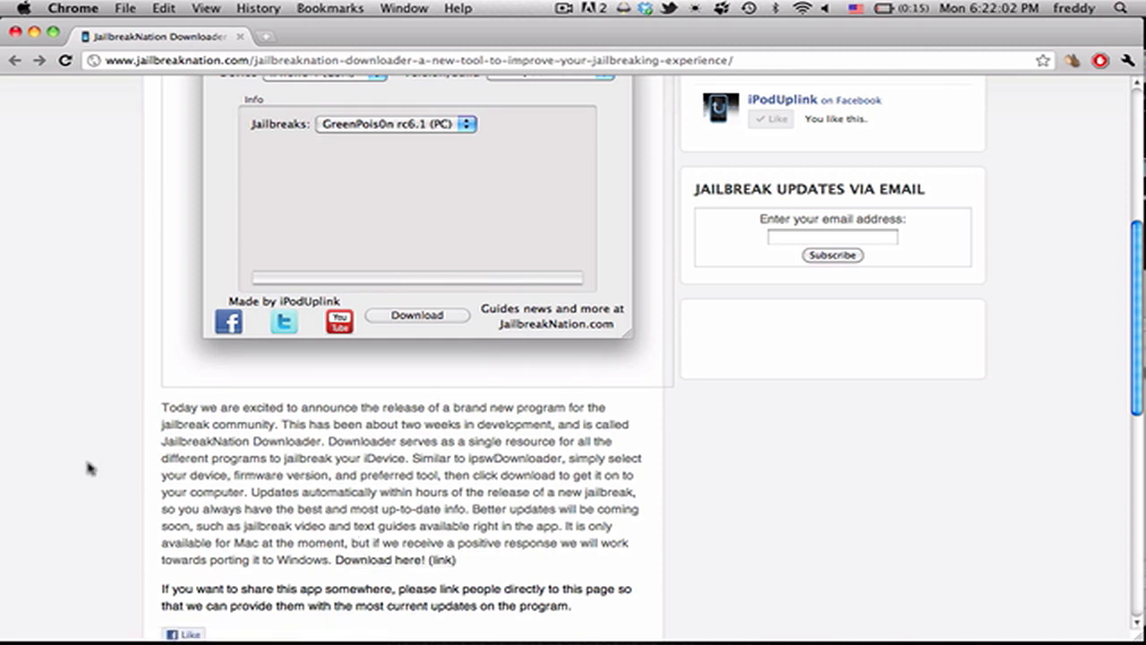
mouse_move(350, 459)
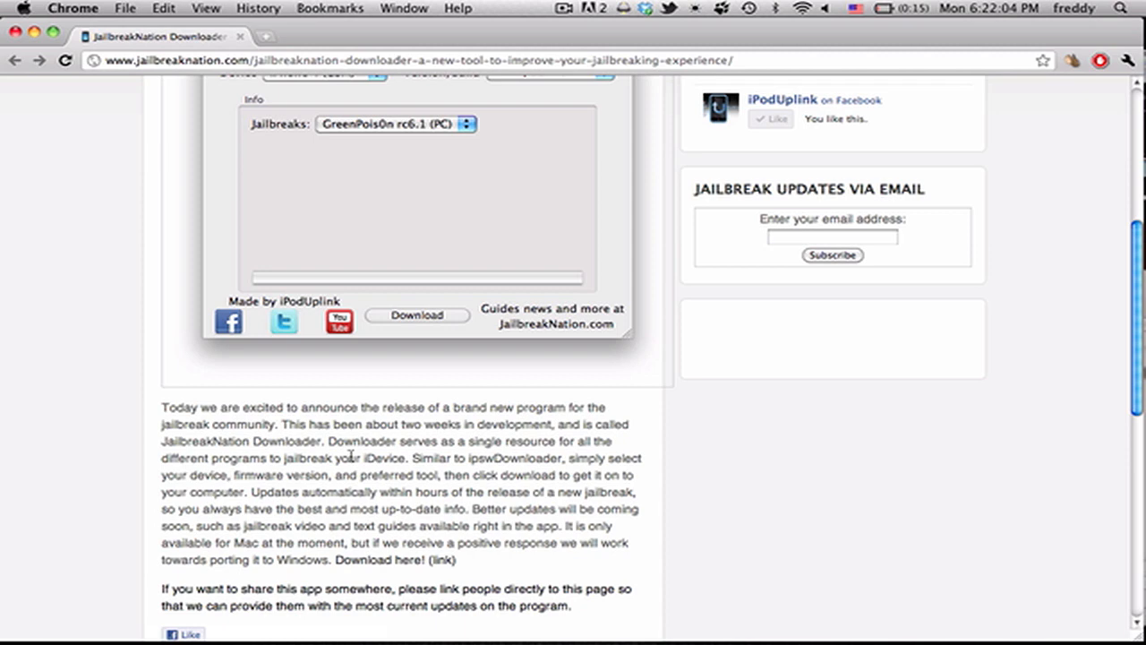
mouse_move(440, 514)
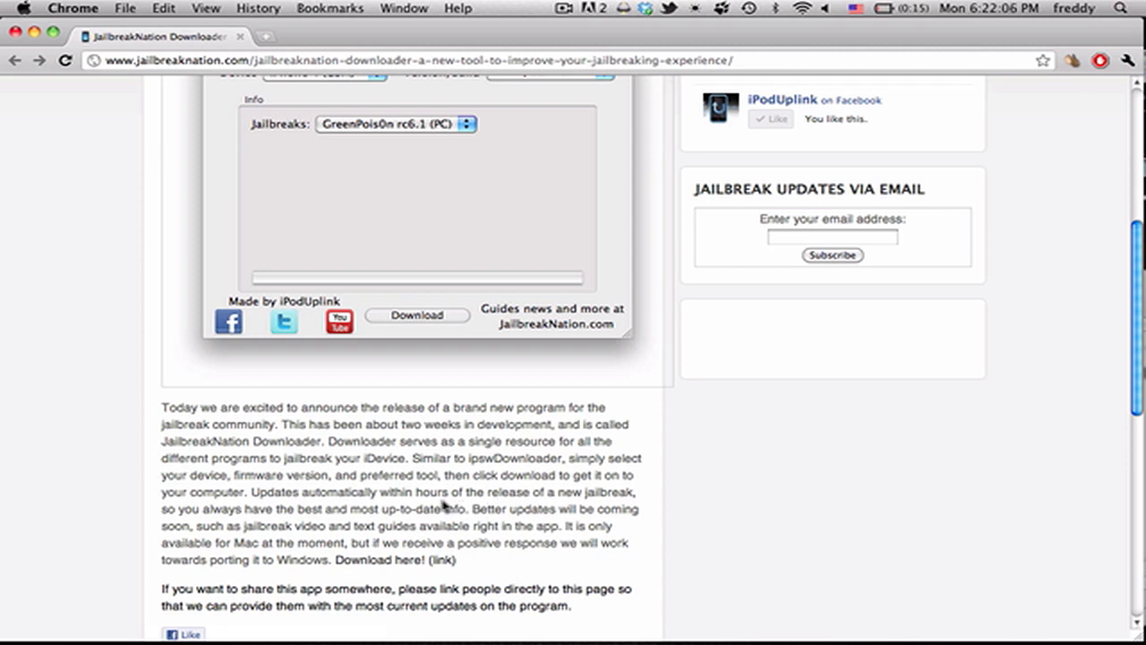
mouse_move(187, 512)
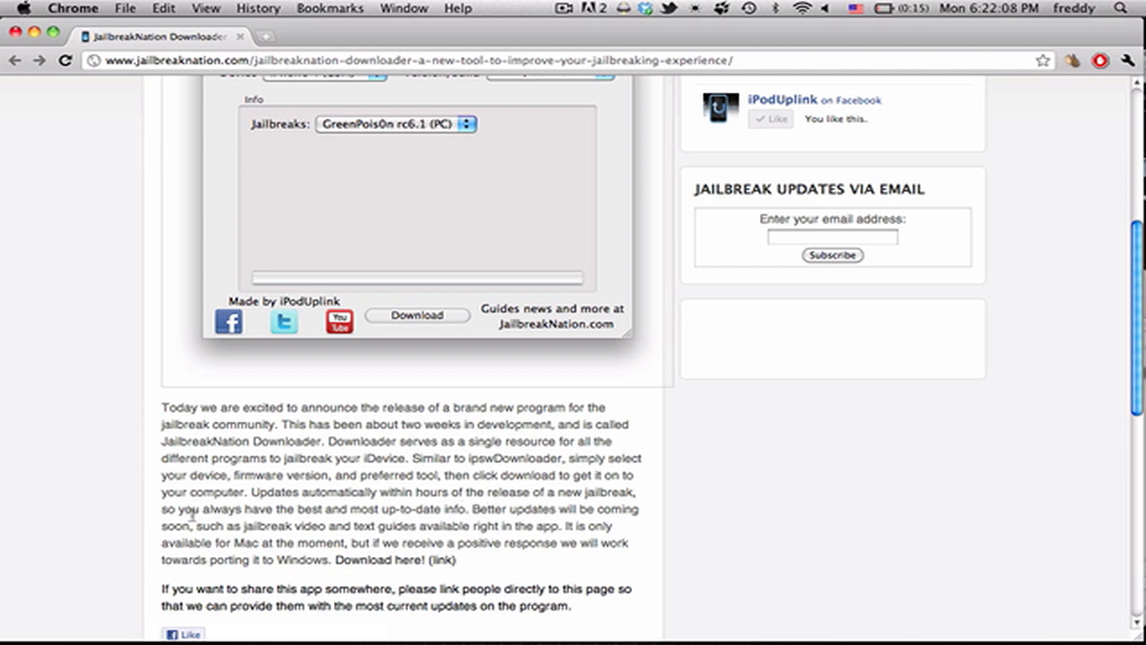
scroll(up, 3)
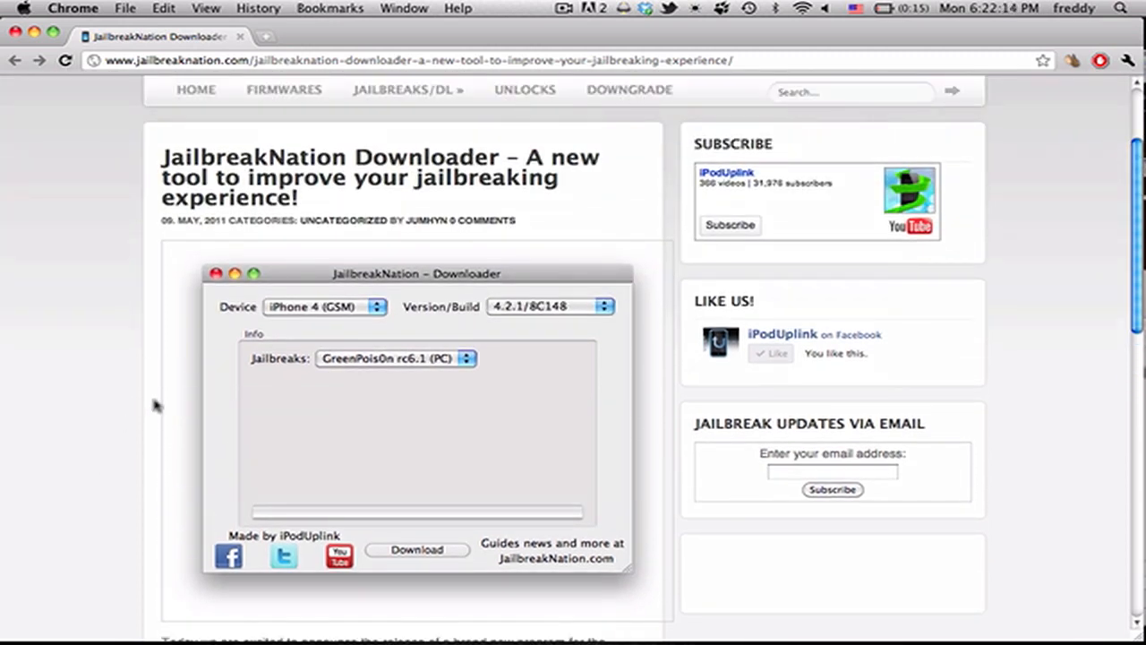
scroll(down, 3)
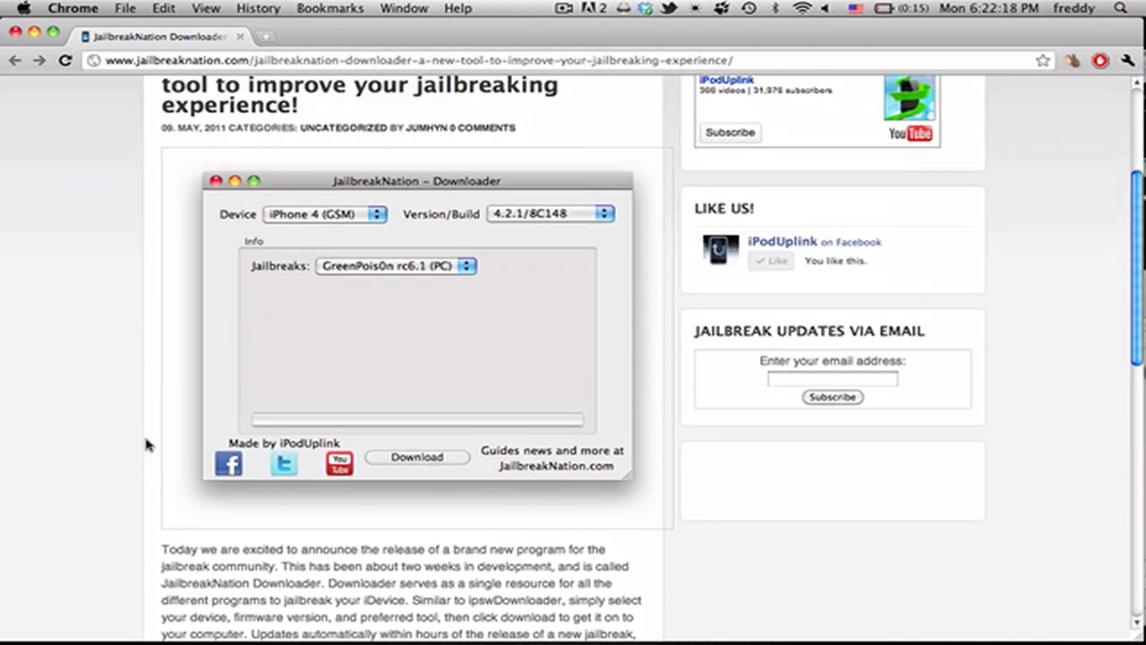
scroll(down, 3)
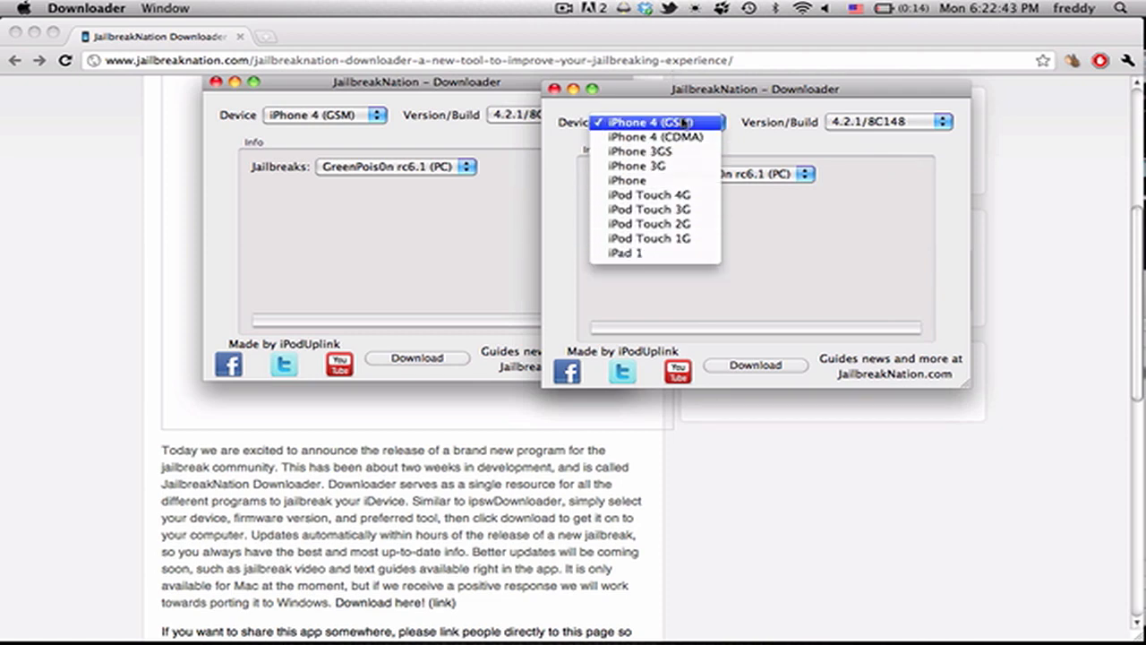
click(659, 119)
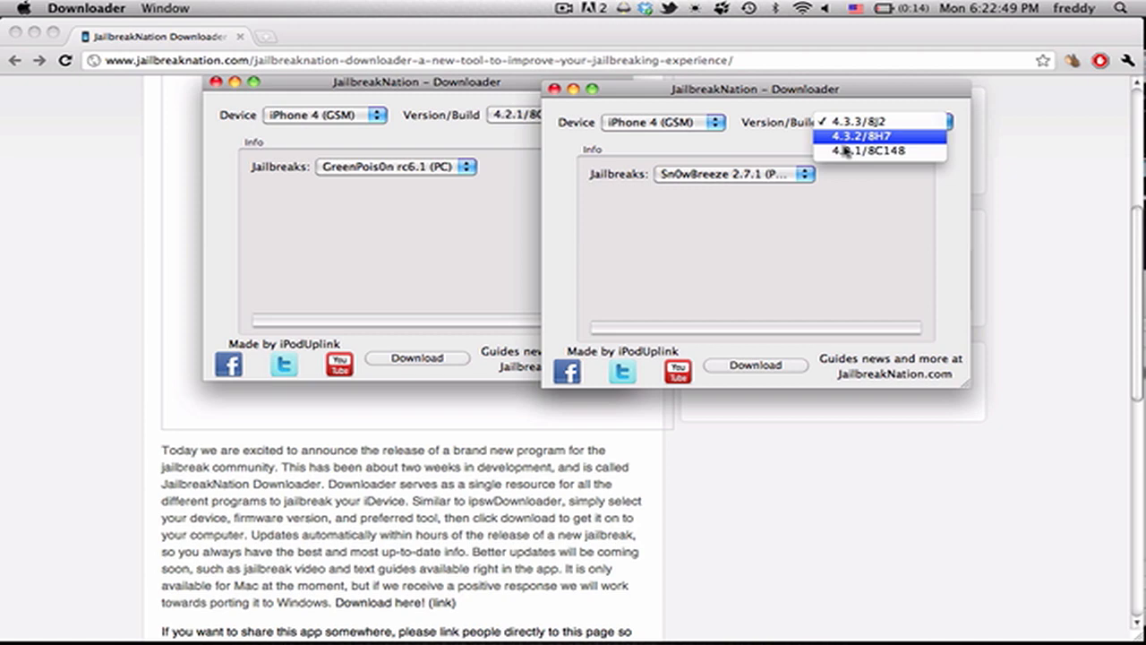
mouse_move(841, 154)
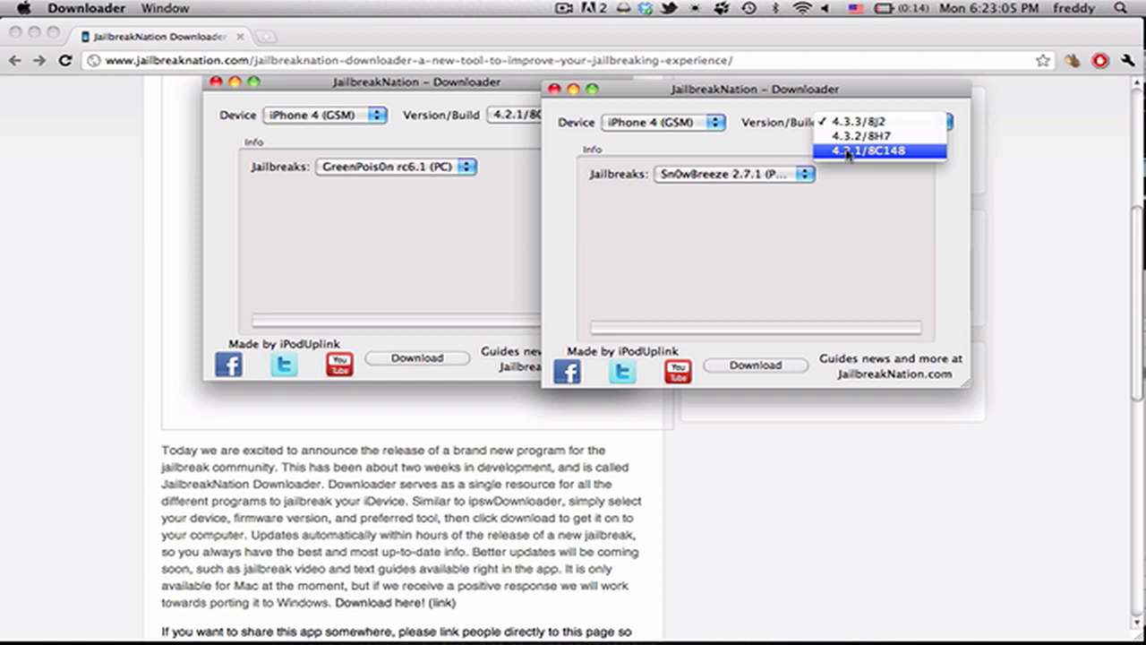
click(863, 122)
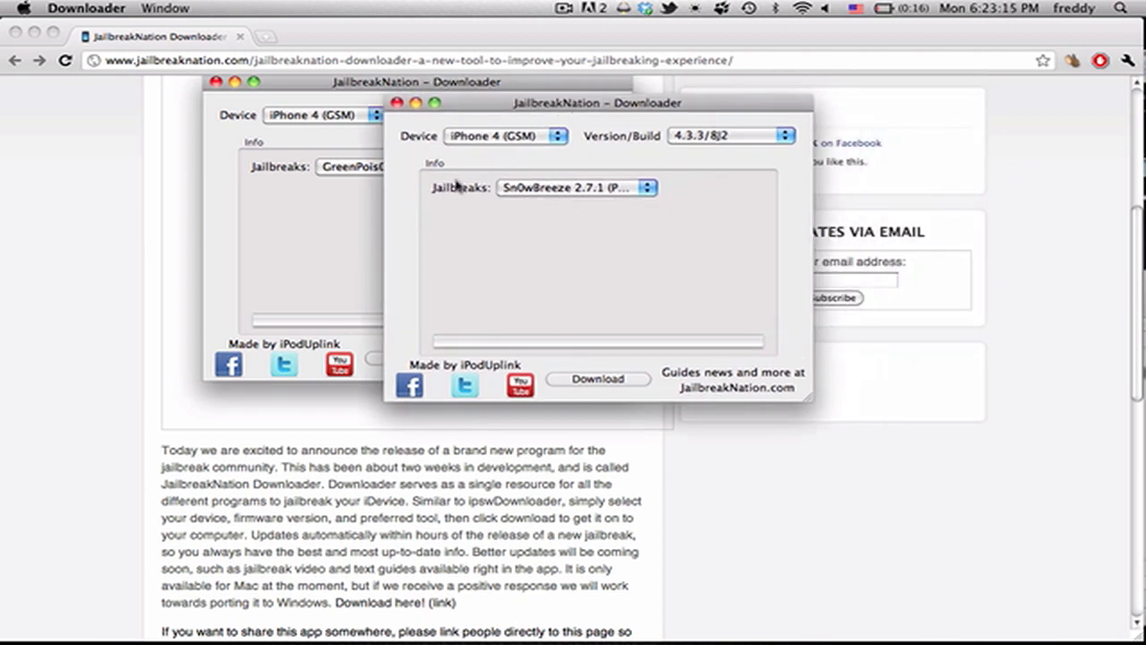
mouse_move(494, 195)
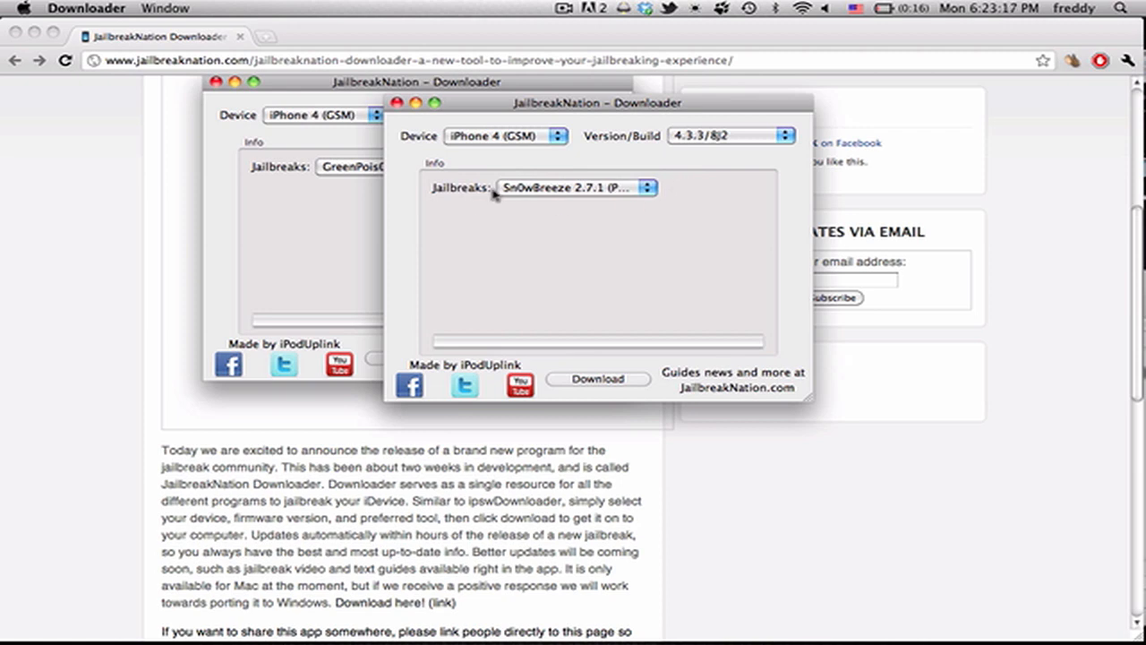
mouse_move(666, 181)
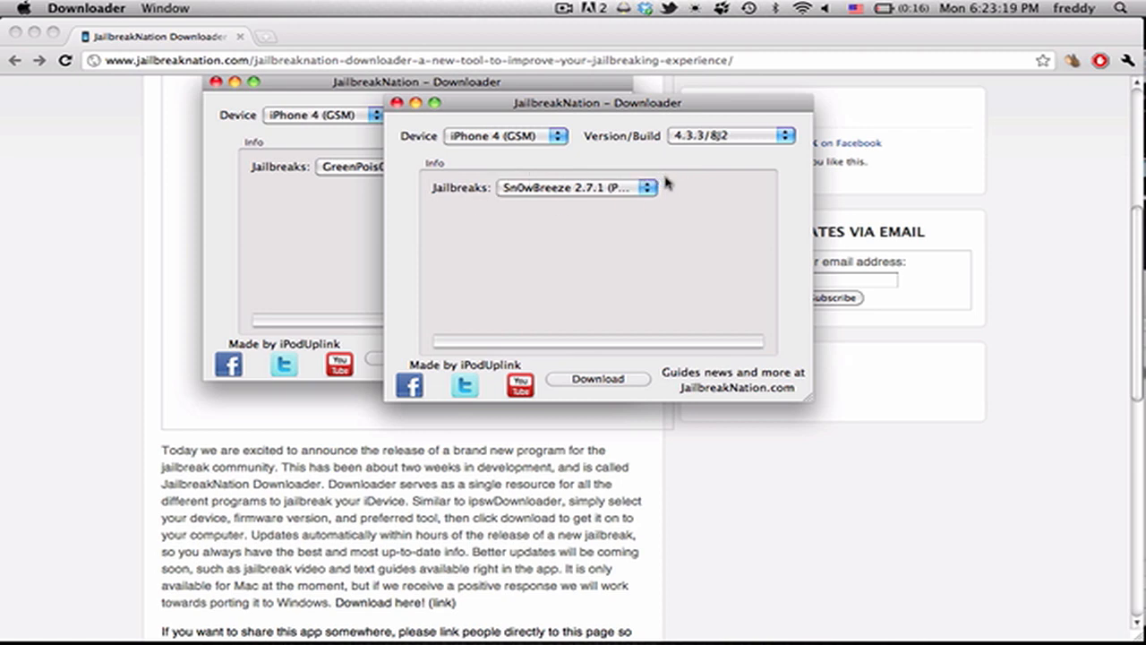
mouse_move(661, 182)
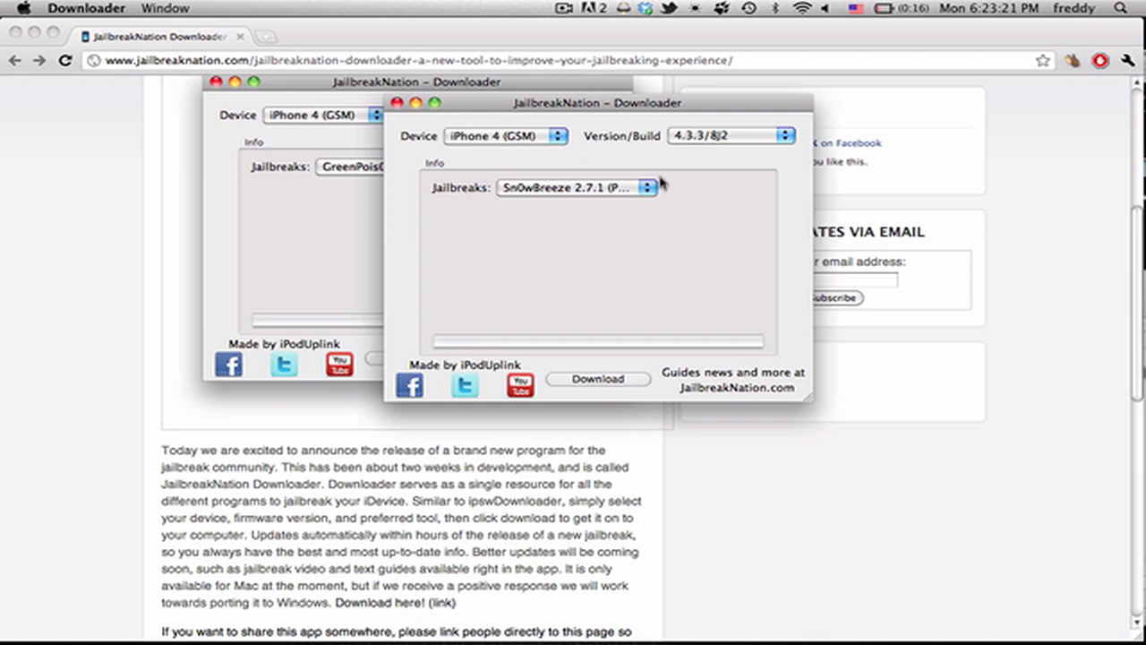
Set firmware to 4.3.2/8H7 and the jailbreak to Redsn0w 0.9.6rc14 for Mac
click(731, 136)
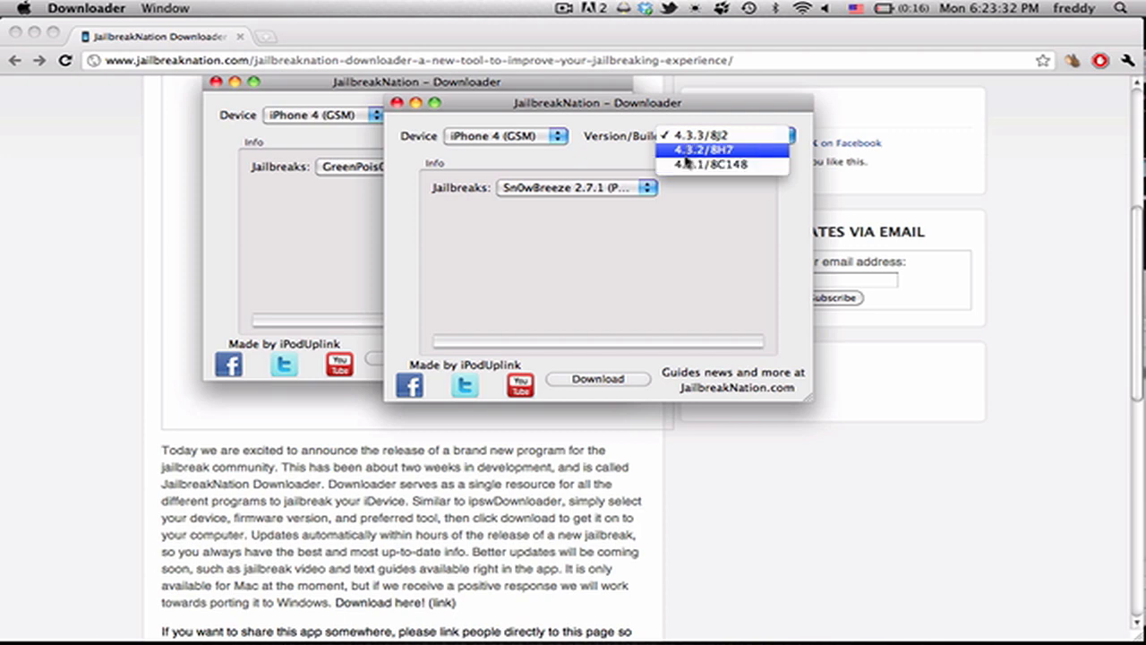
click(576, 189)
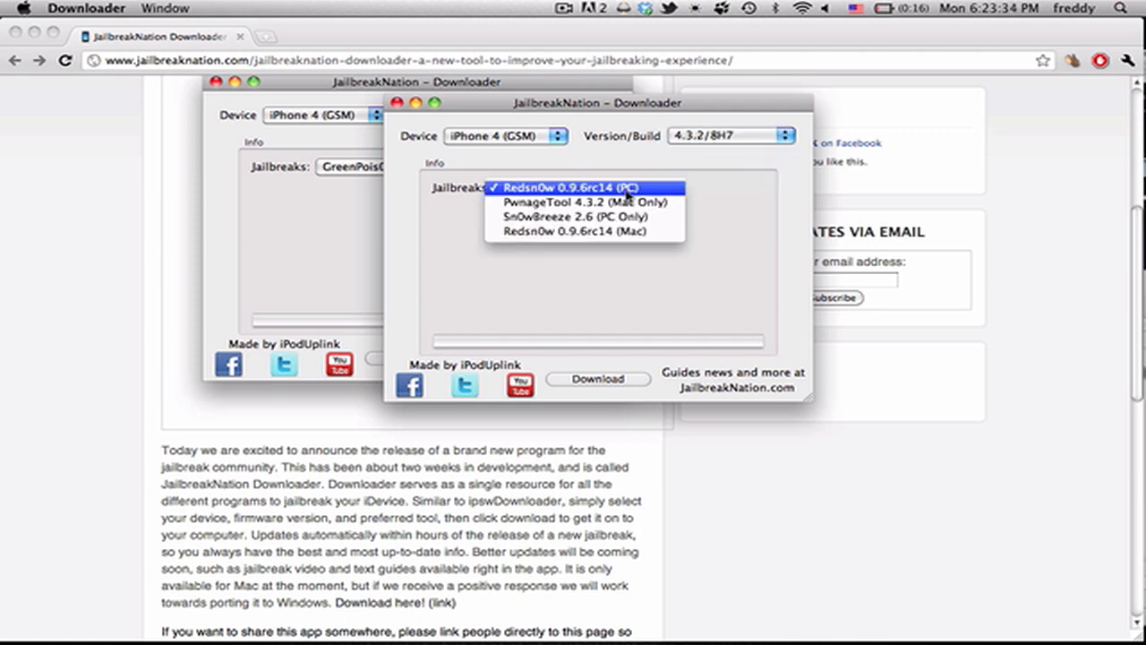
mouse_move(559, 201)
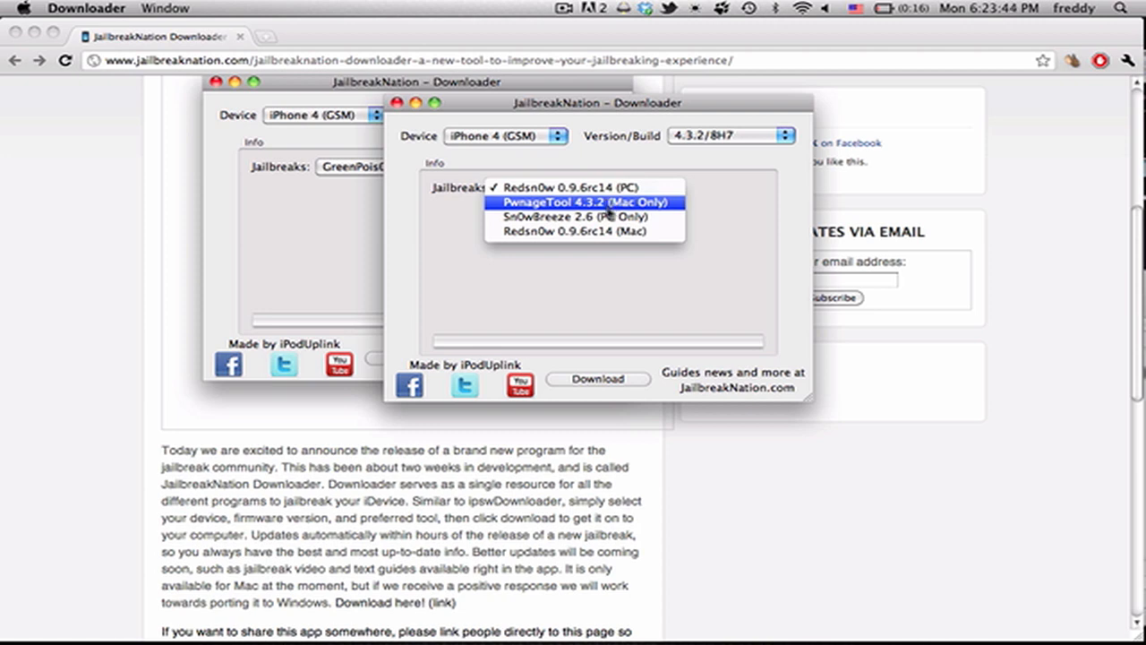
click(573, 231)
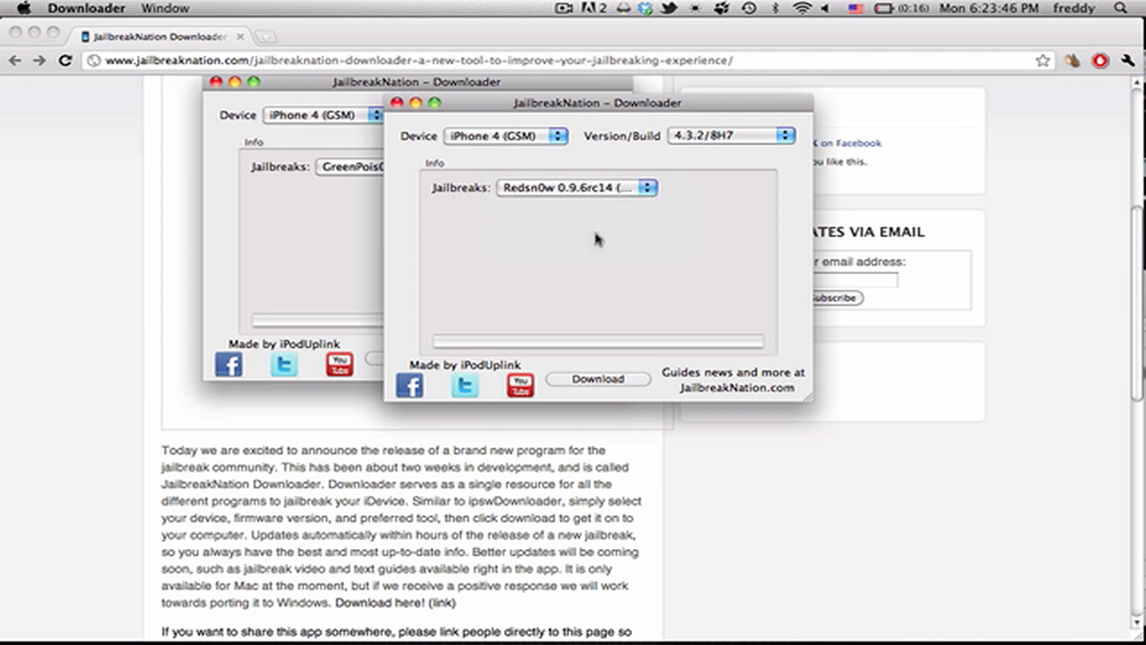
mouse_move(576, 290)
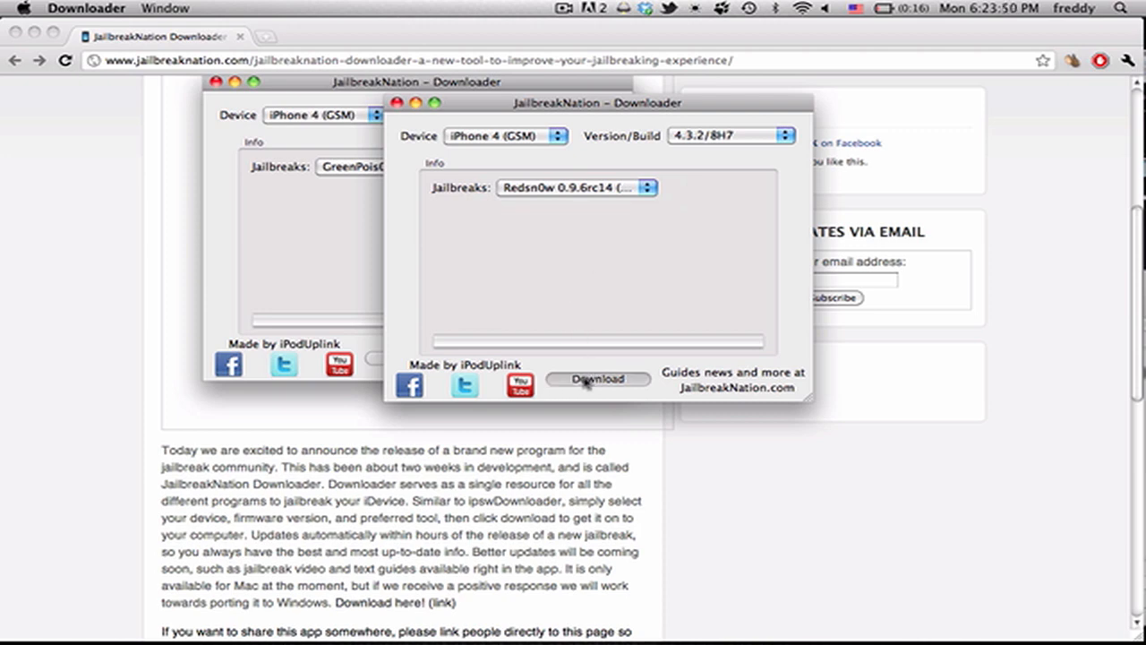
Start downloading redsn0w_mac_0.9.6rc14.zip, saving it into the Documents folder
click(599, 380)
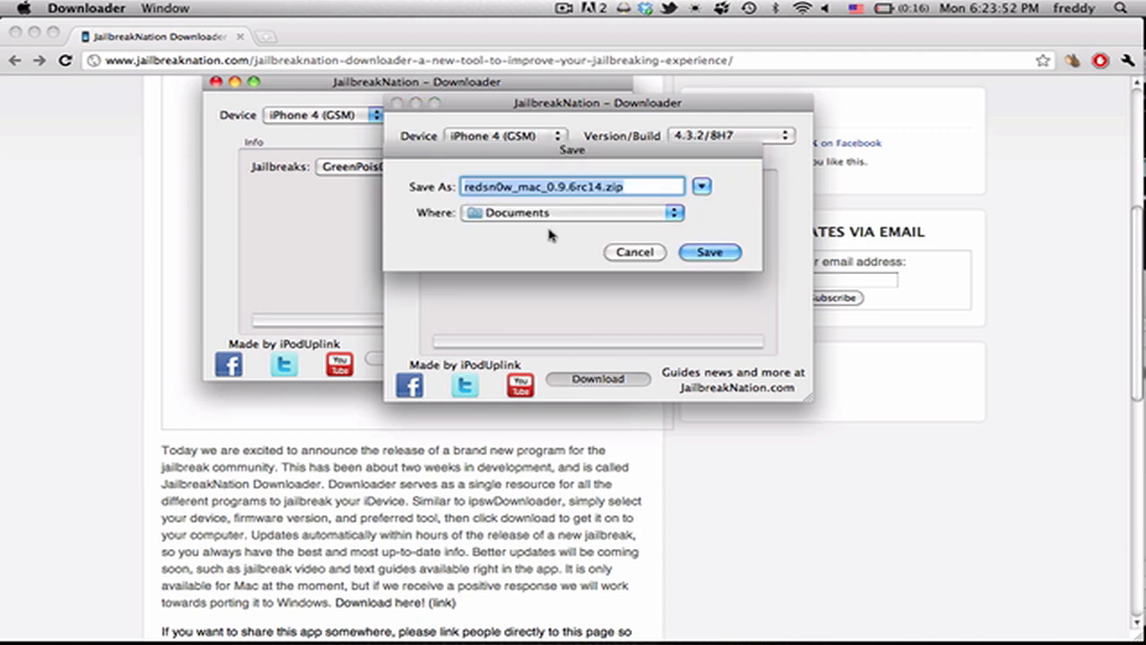
click(709, 251)
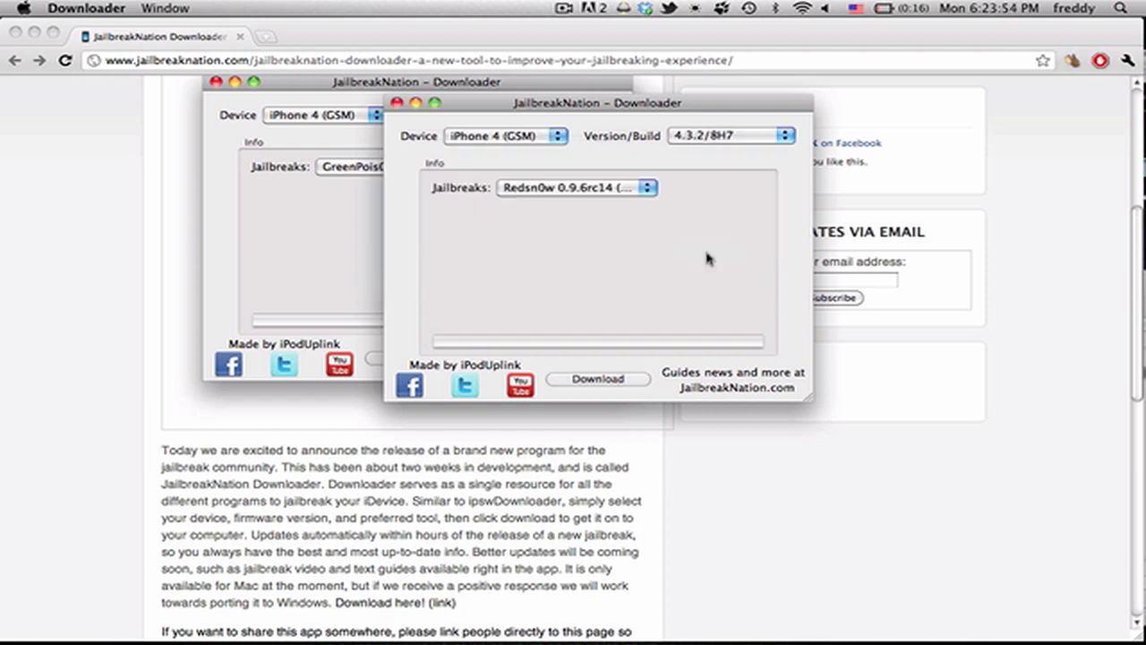
click(599, 380)
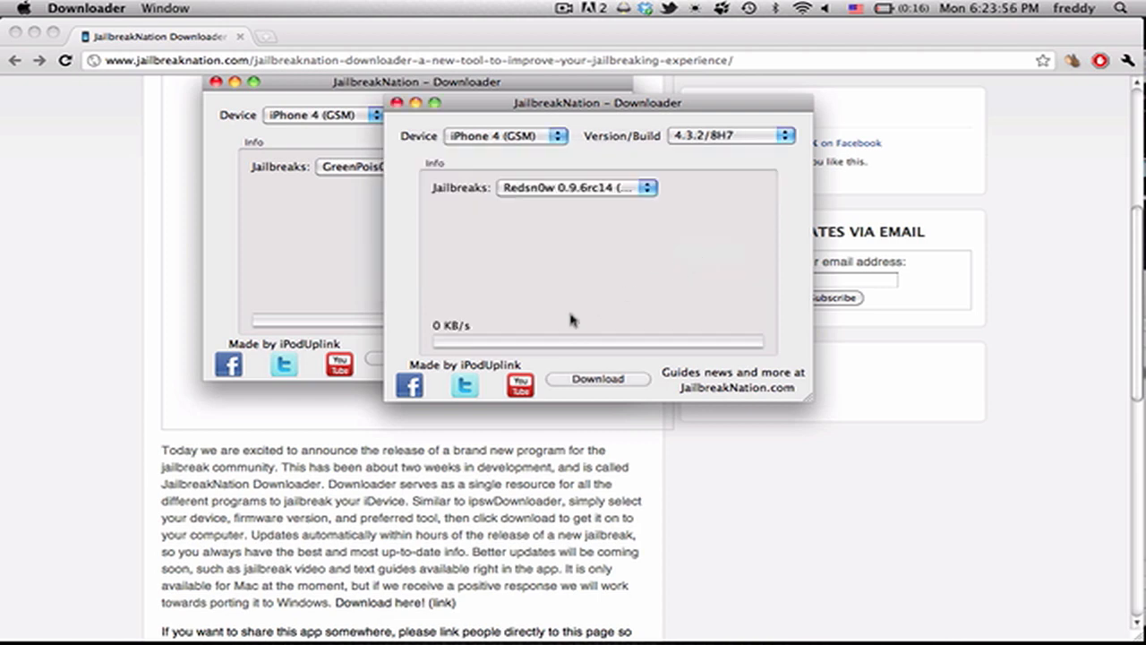
mouse_move(584, 265)
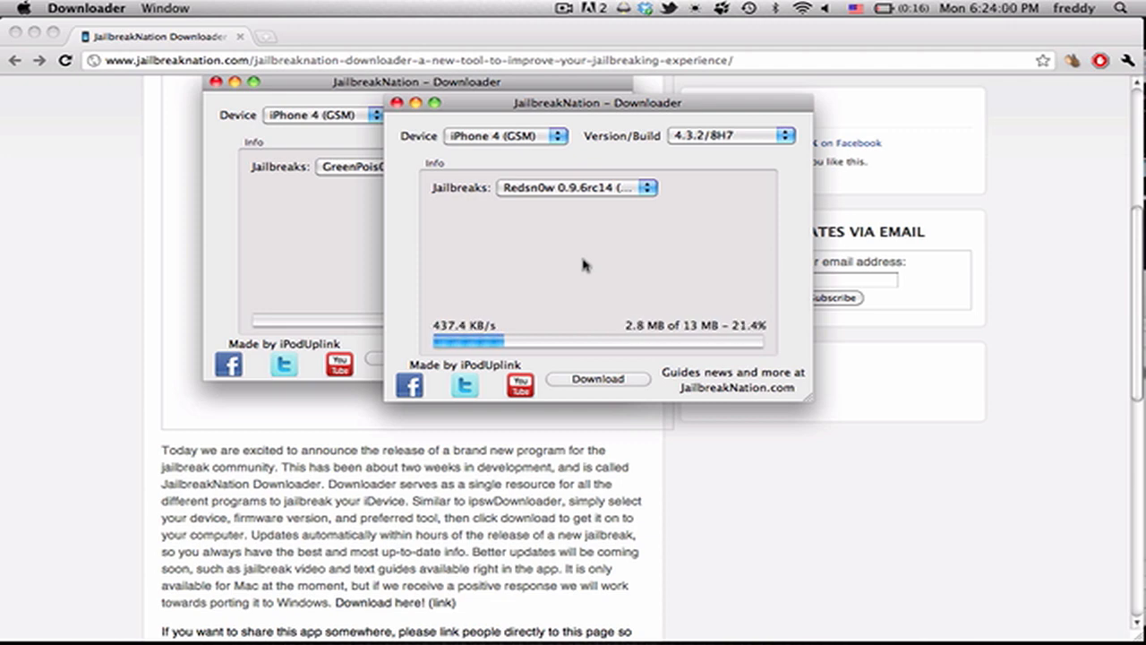
mouse_move(563, 258)
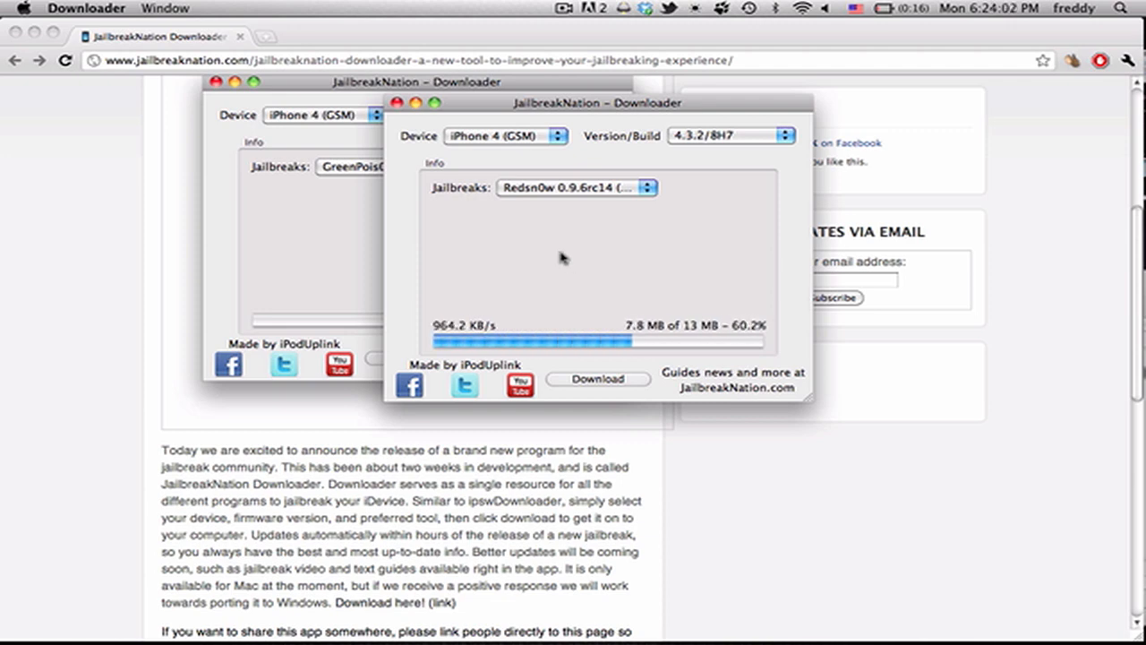
mouse_move(652, 241)
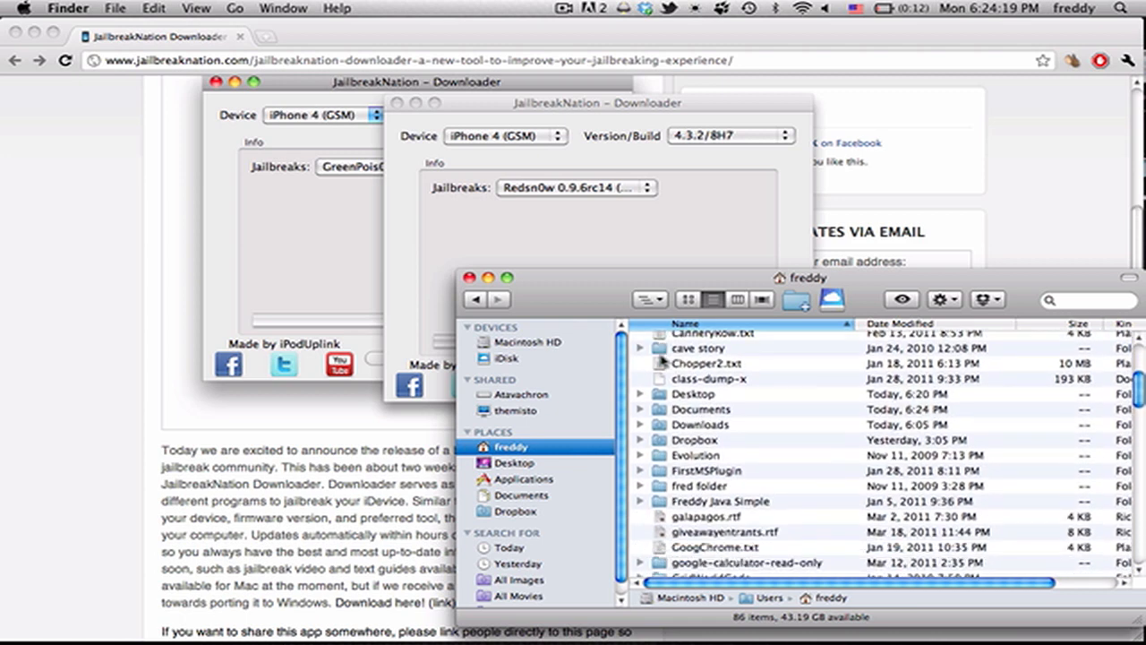
Show redsn0w_mac_0.9.6rc14.zip in Finder's Documents folder and select it
click(516, 494)
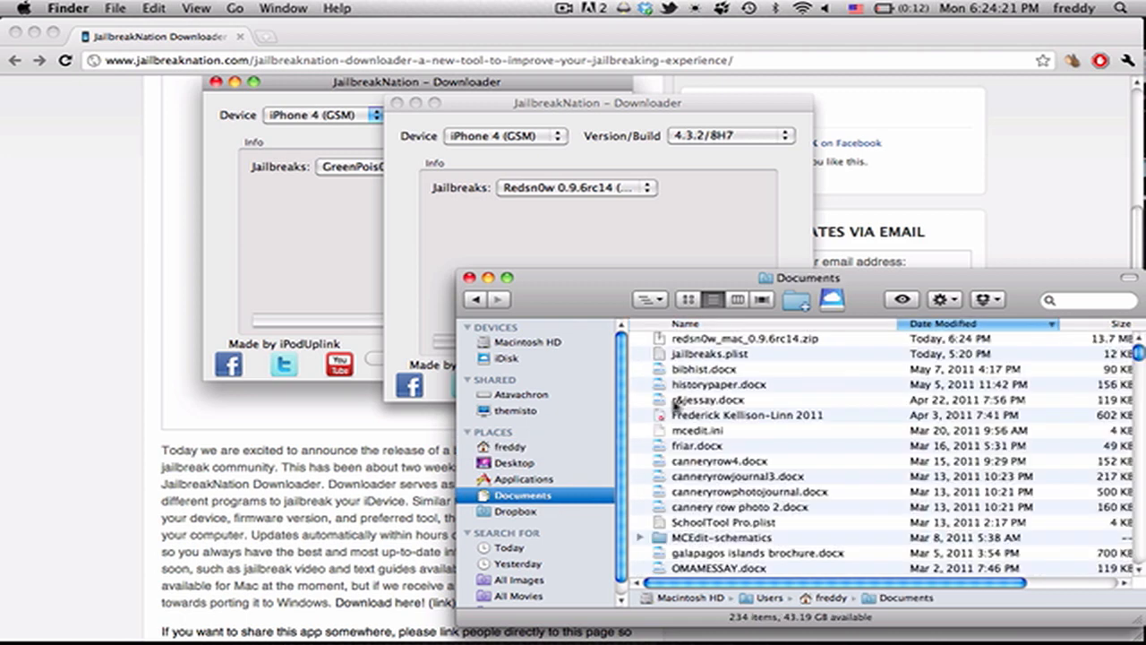
click(734, 337)
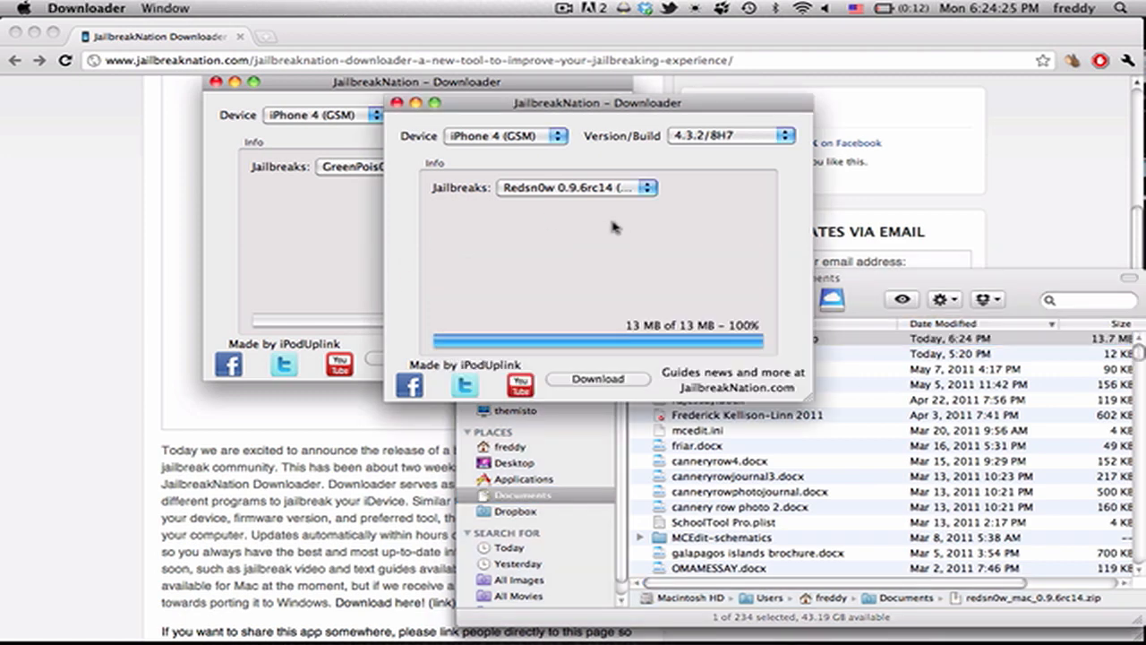
mouse_move(619, 142)
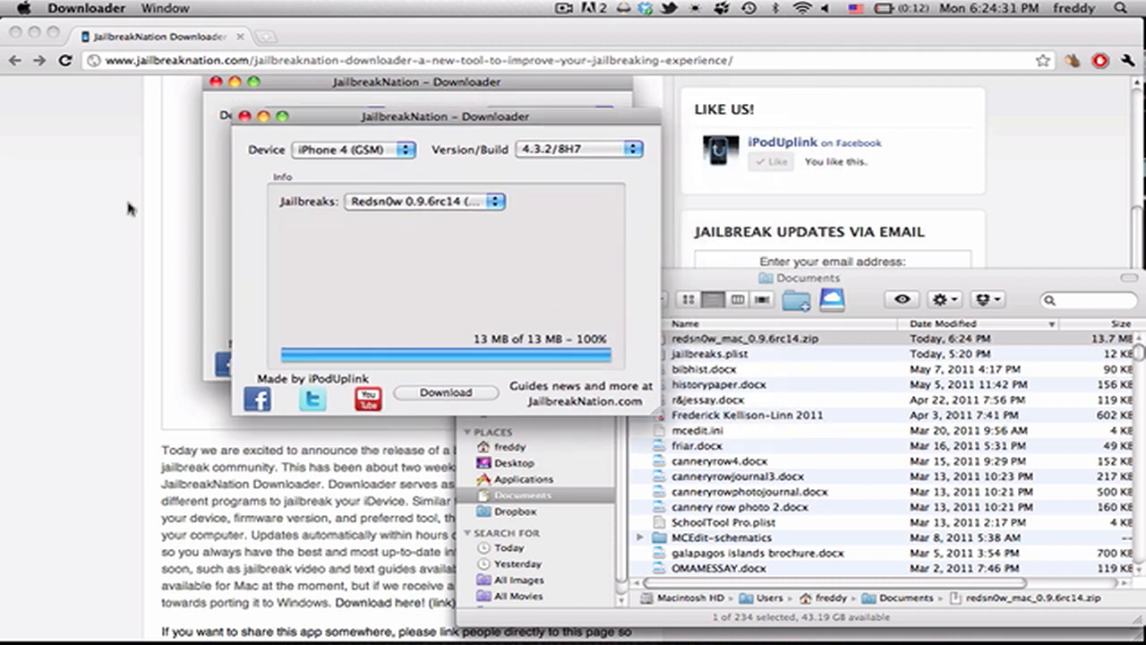
mouse_move(143, 191)
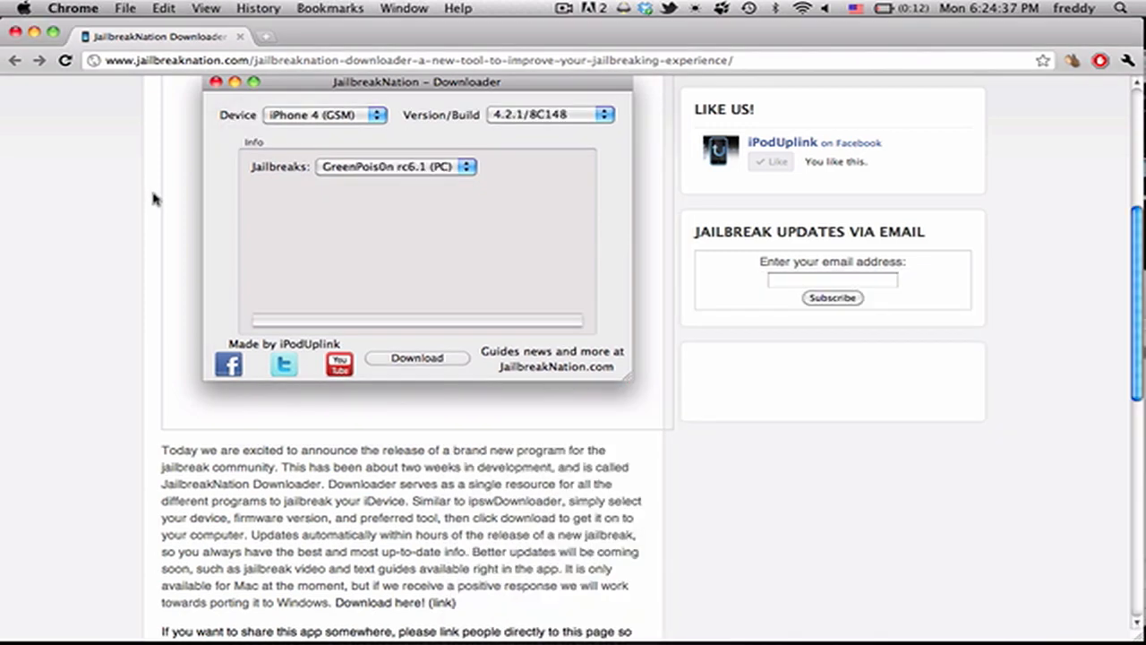
Scroll down the JailbreakNation Downloader article page in Chrome
scroll(down, 3)
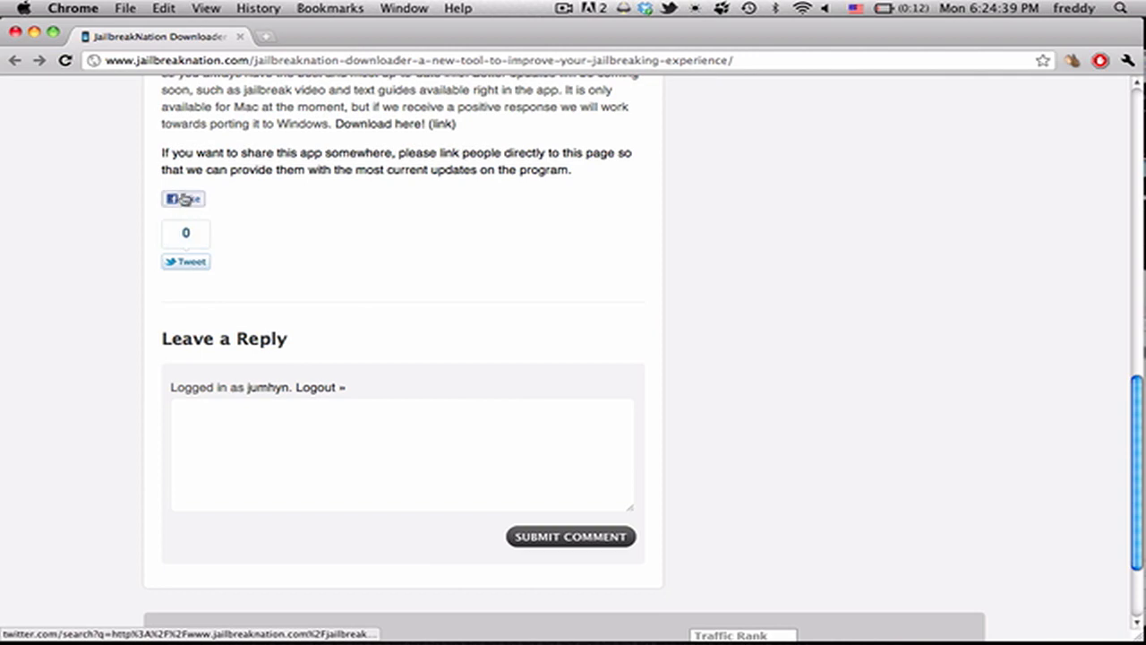